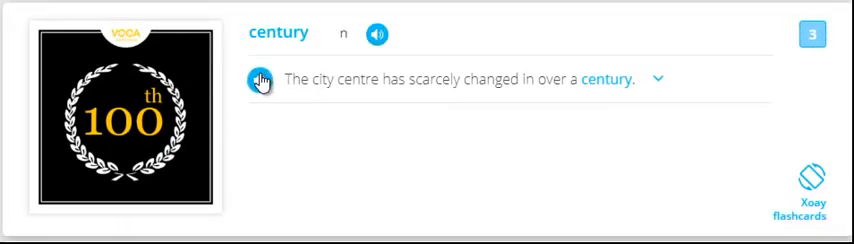
- Play the audio of the 'century' example sentence
left_click(660, 79)
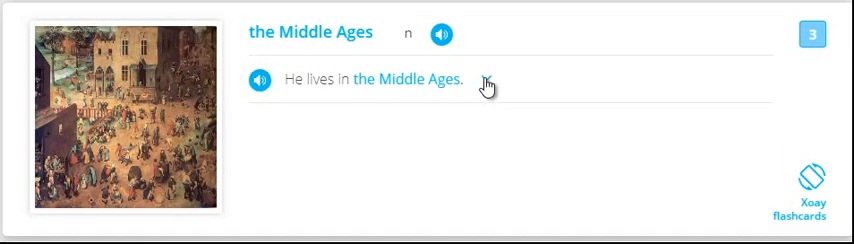
- Expand the Middle Ages sentence, play the 'ancient' sentence audio, and open the middle-aged sentence
left_click(489, 80)
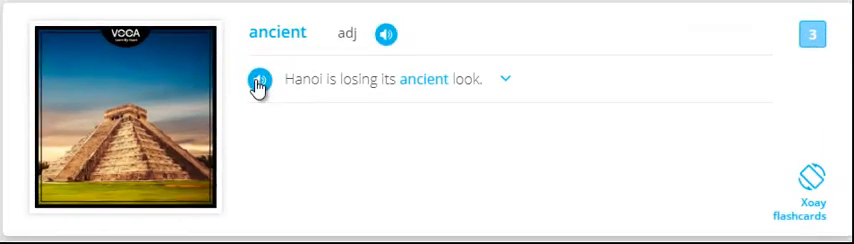
left_click(508, 80)
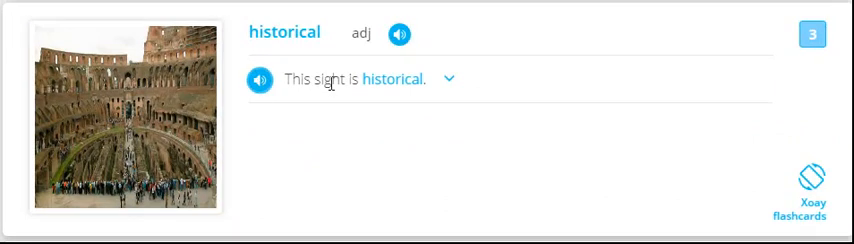
left_click(455, 78)
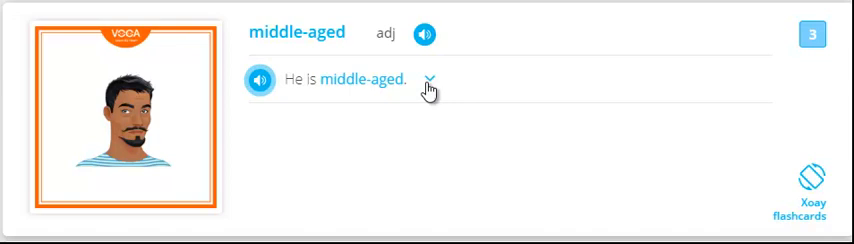
- Expand the middle-aged and hour sentences, then reveal the weekend sentence's Vietnamese translation
left_click(439, 79)
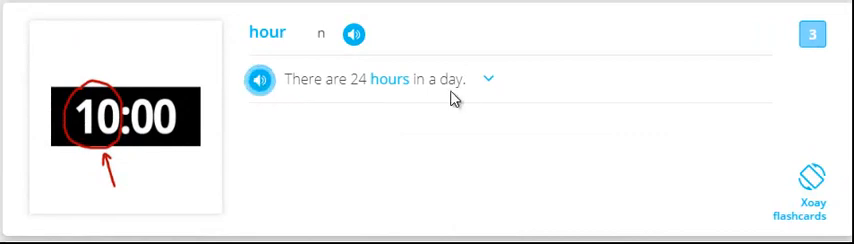
left_click(494, 78)
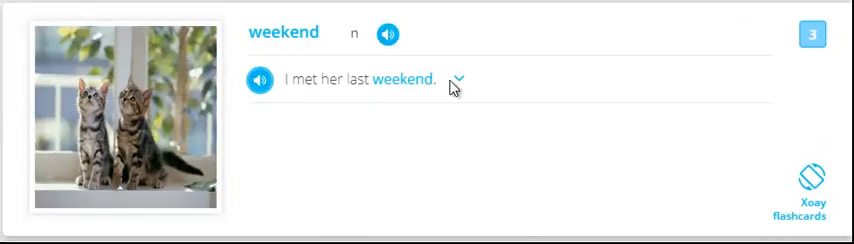
left_click(462, 80)
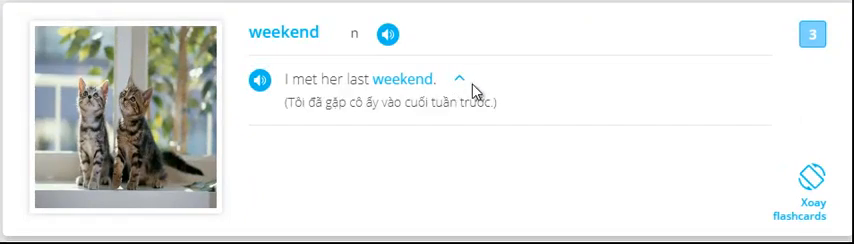